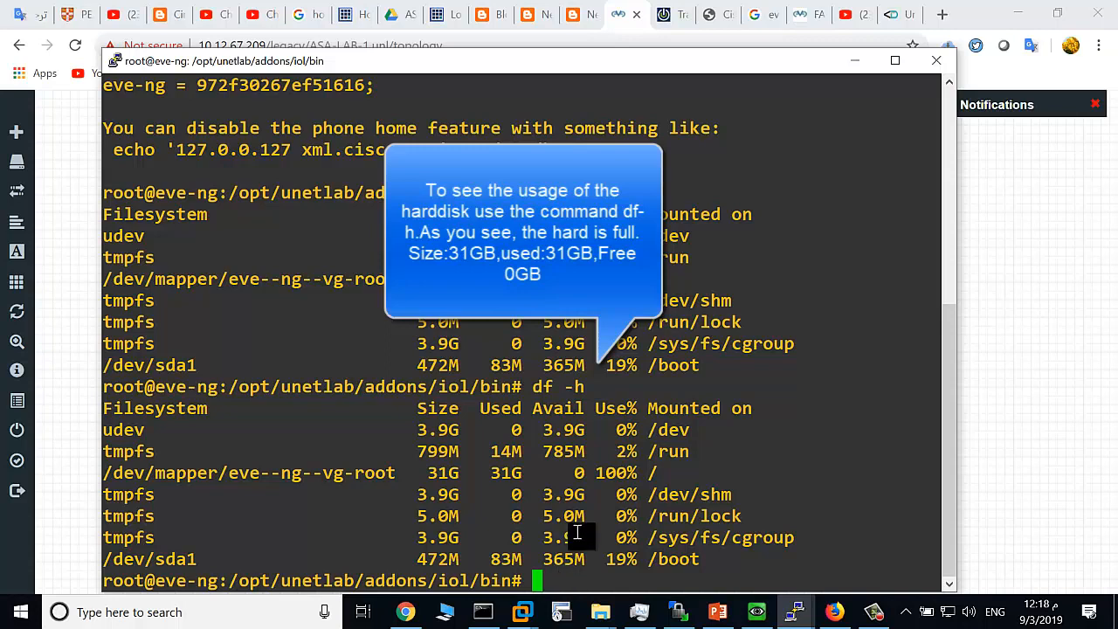
- Shut the EVE-NG VM down with shutdown -h now, then switch to VMware Workstation
{"action": "type", "text": "sh"}
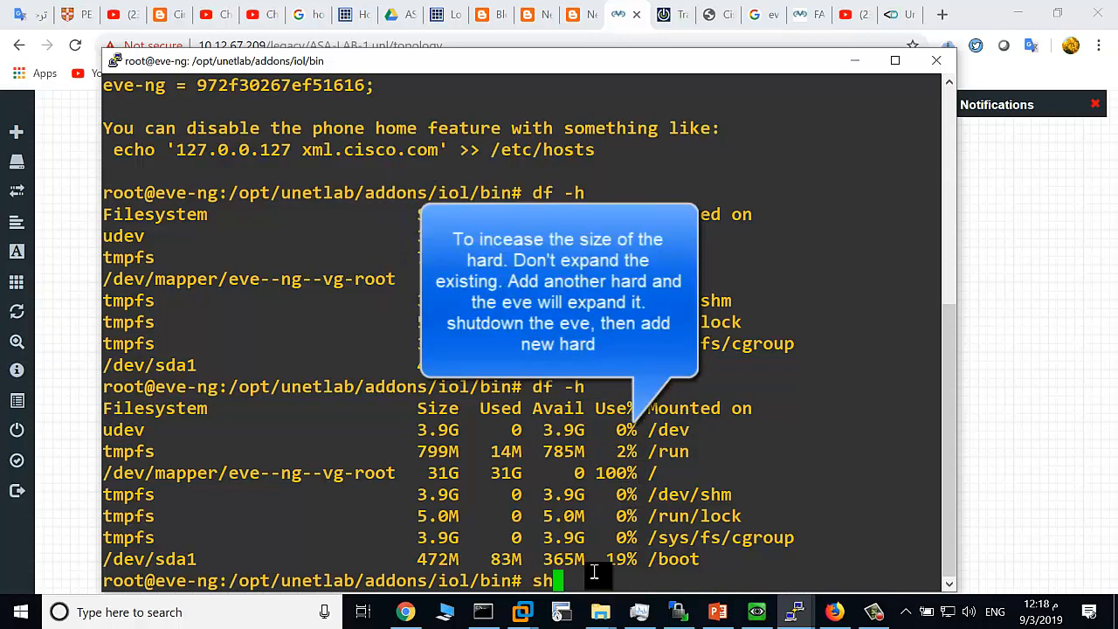
{"action": "type", "text": "utdown -h now"}
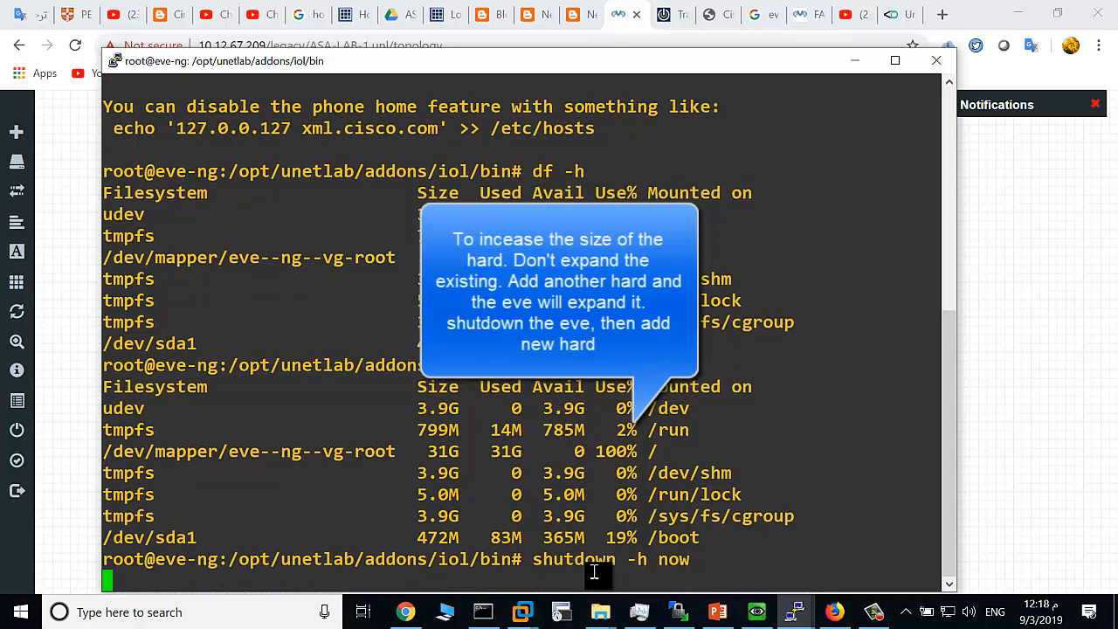
{"action": "mouse_move", "coordinate": [531, 608]}
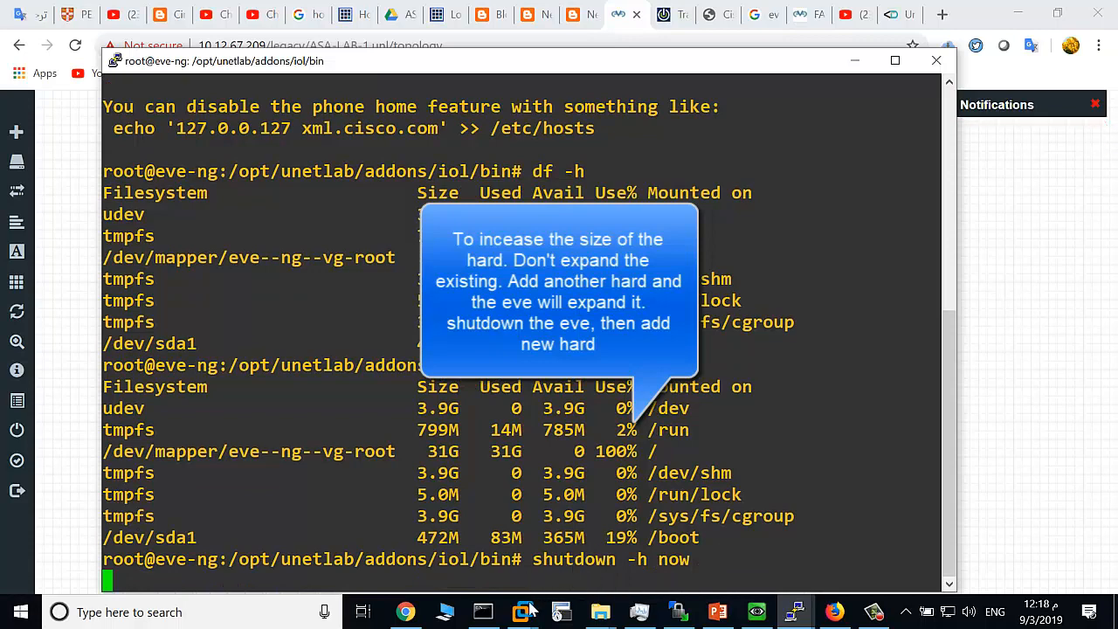
{"action": "left_click", "coordinate": [521, 612]}
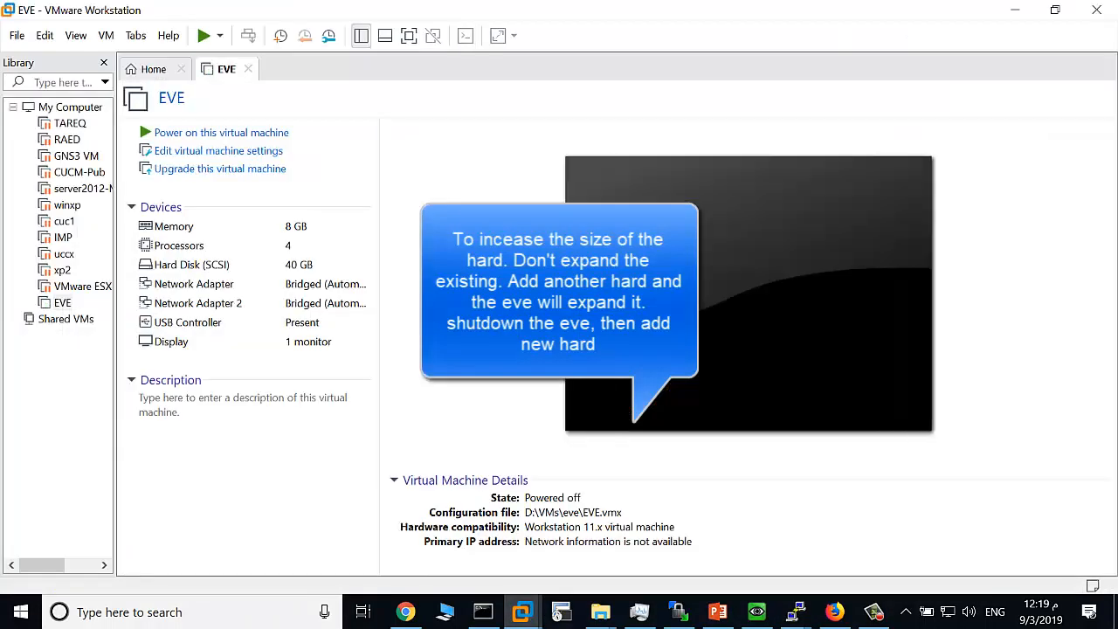
{"action": "mouse_move", "coordinate": [248, 105]}
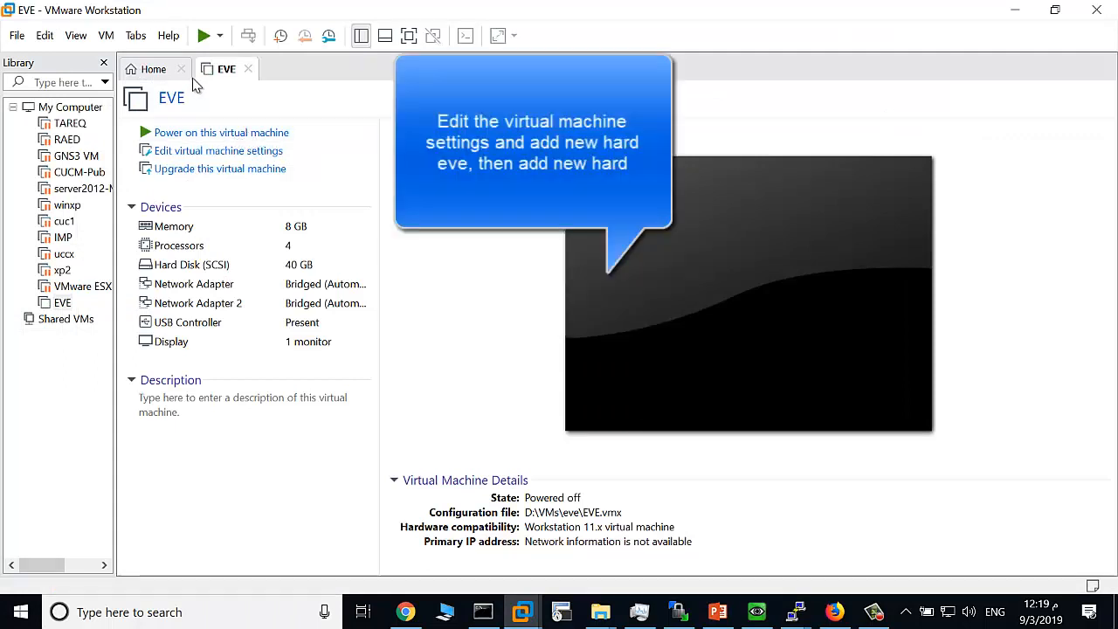
{"action": "mouse_move", "coordinate": [217, 157]}
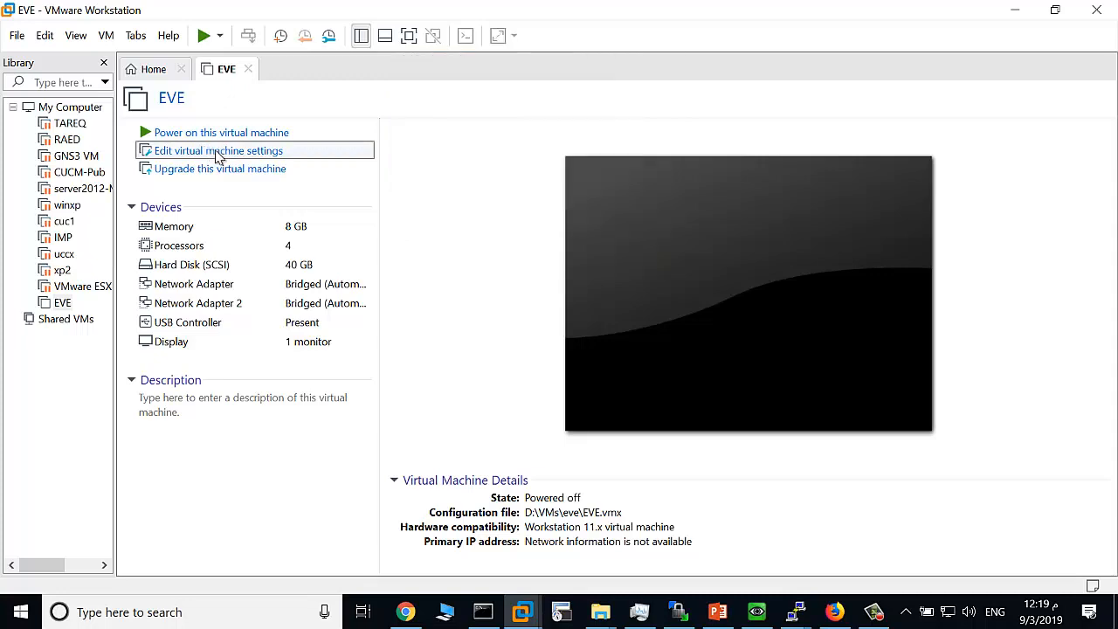
- Open the EVE machine's settings and start the Add Hardware Wizard from the hard disk entry
{"action": "left_click", "coordinate": [217, 150]}
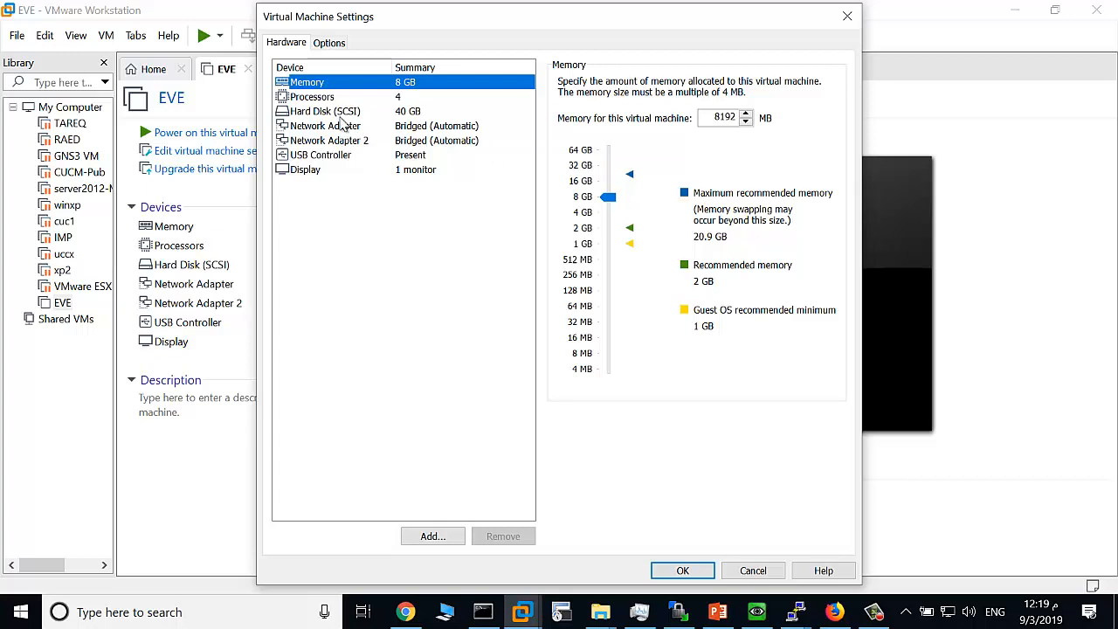
{"action": "left_click", "coordinate": [325, 111]}
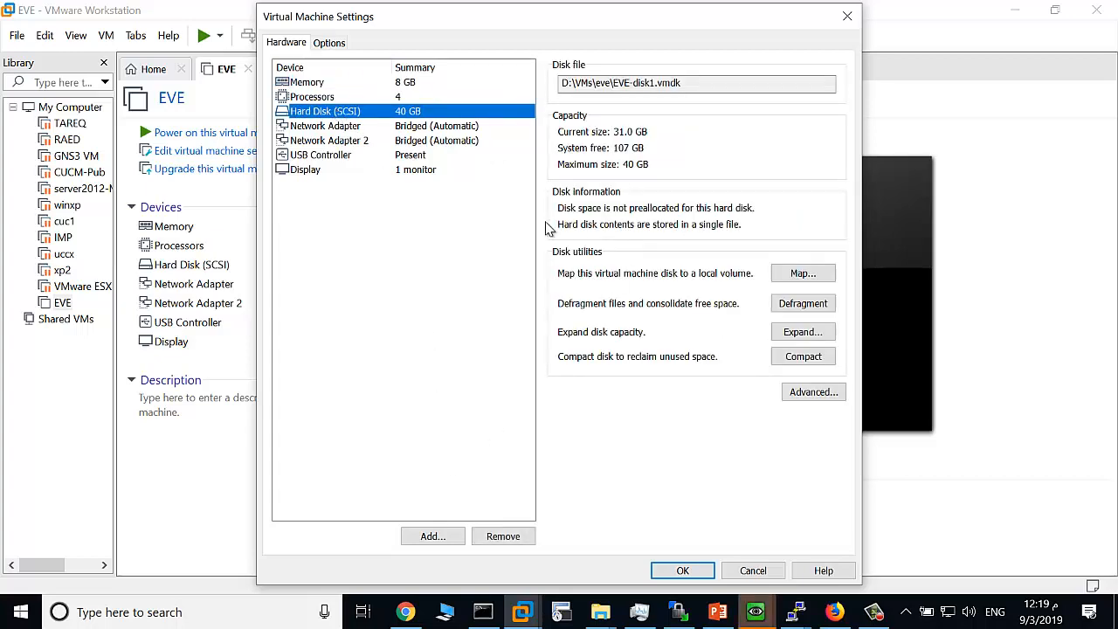
{"action": "left_click", "coordinate": [434, 534]}
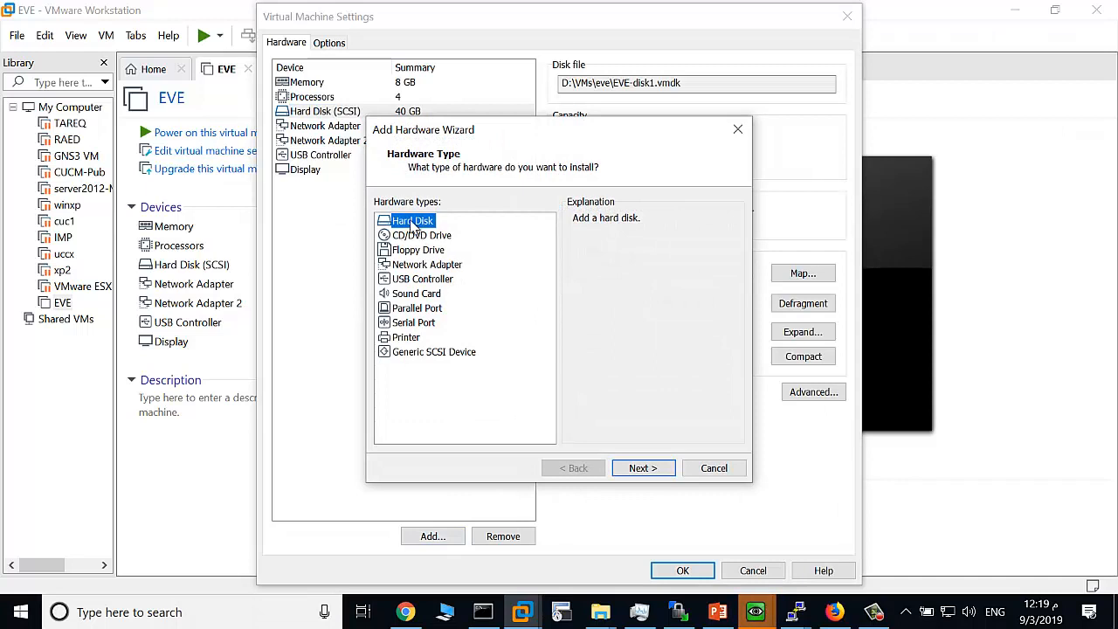
- Create a new 50 GB SCSI virtual disk stored as a single file
{"action": "left_click", "coordinate": [643, 469]}
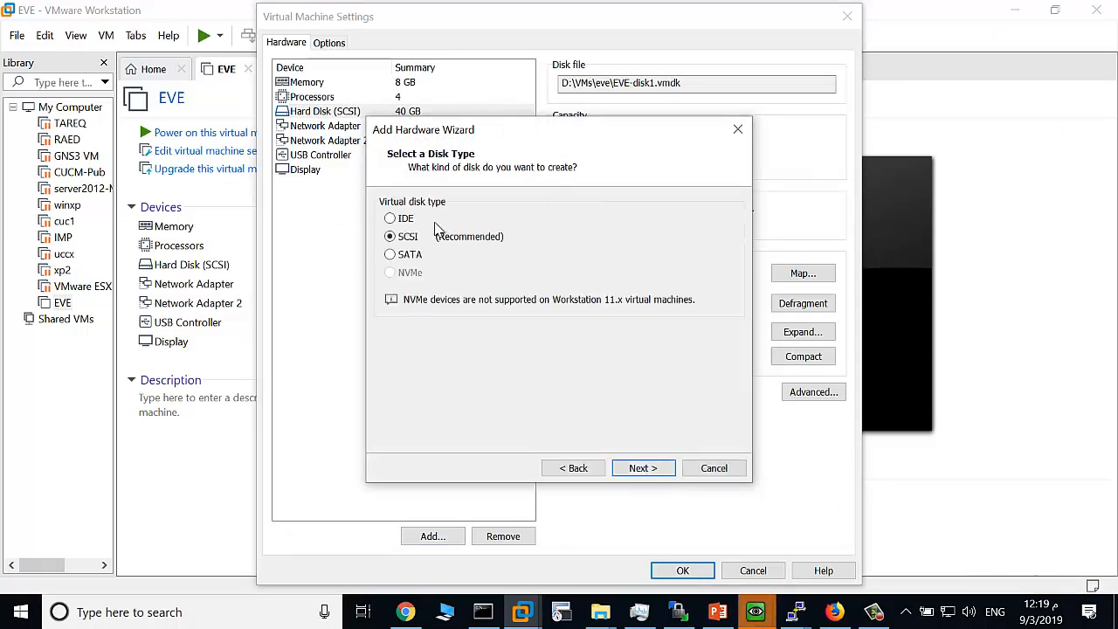
{"action": "left_click", "coordinate": [643, 468]}
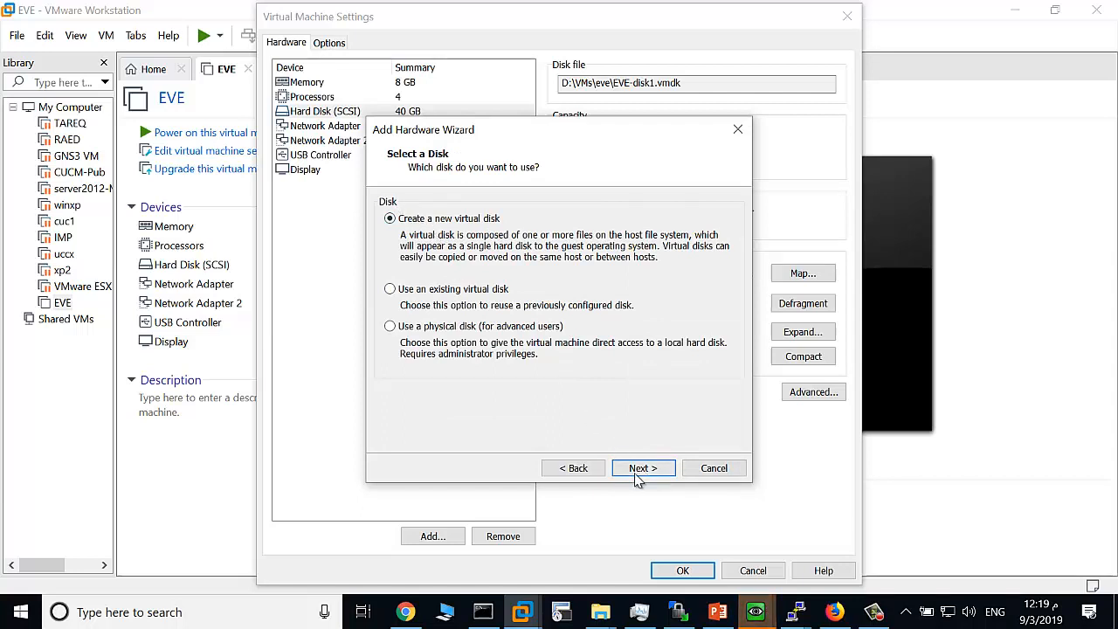
{"action": "left_click", "coordinate": [643, 468]}
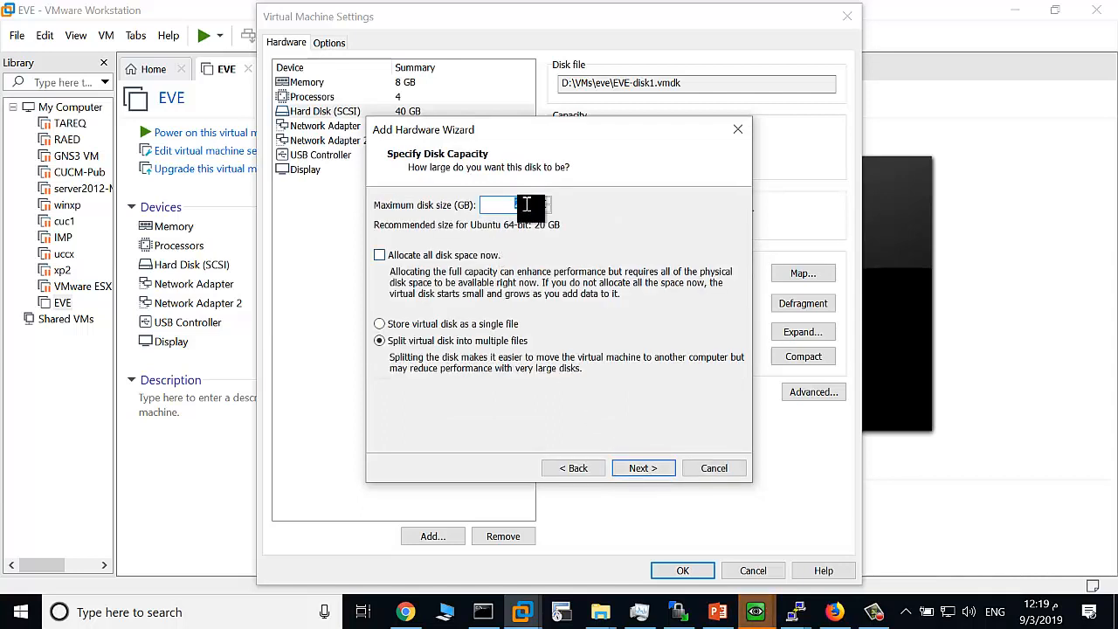
{"action": "type", "text": "50"}
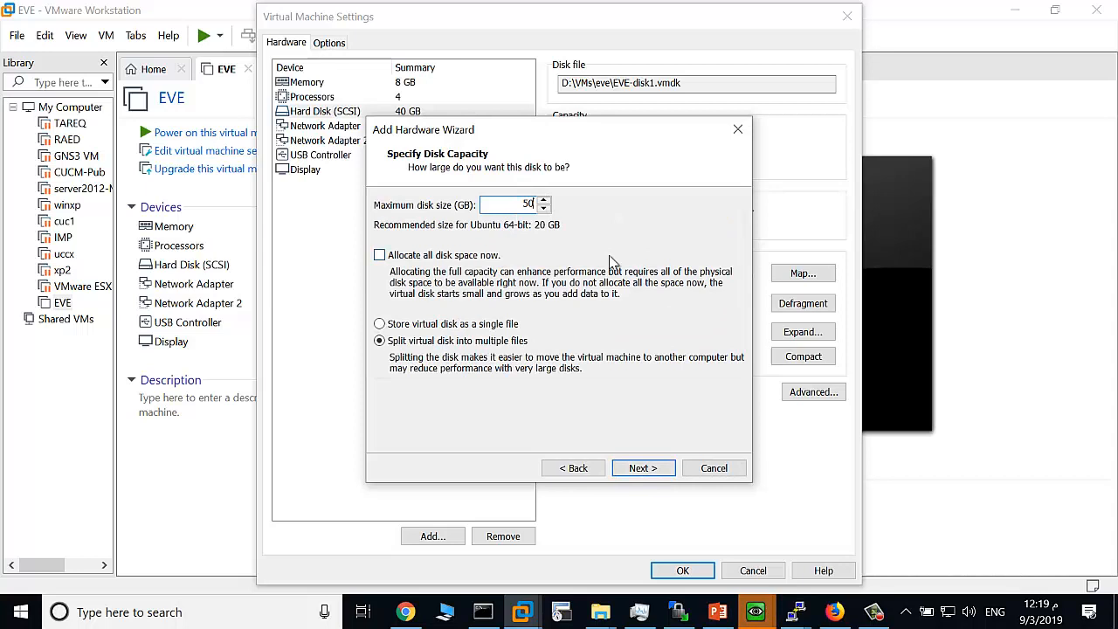
{"action": "mouse_move", "coordinate": [633, 370]}
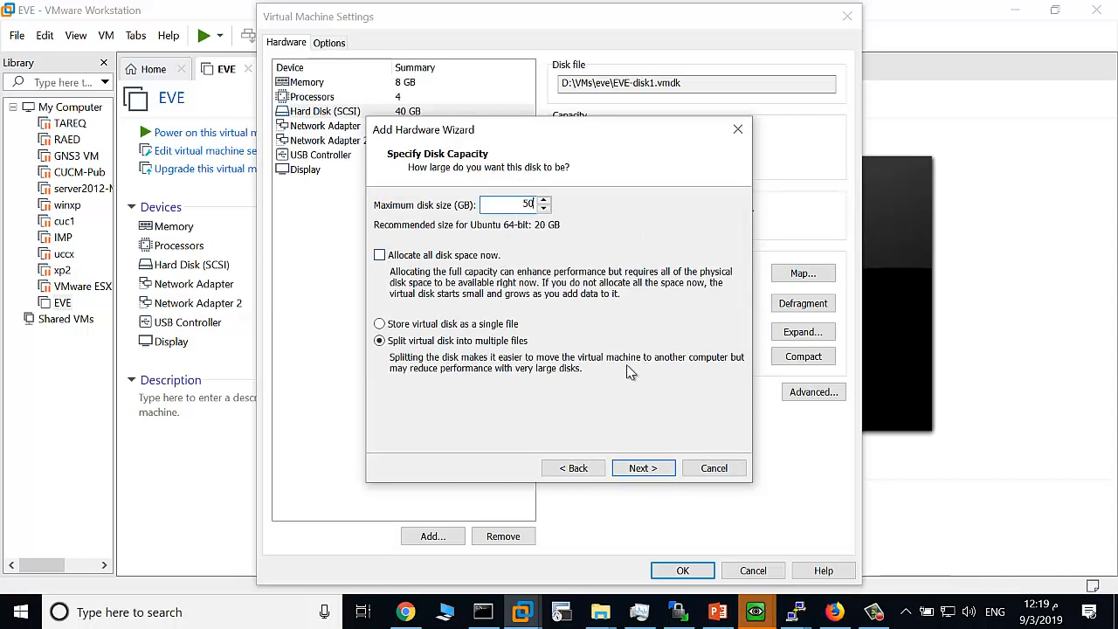
{"action": "left_click", "coordinate": [381, 324]}
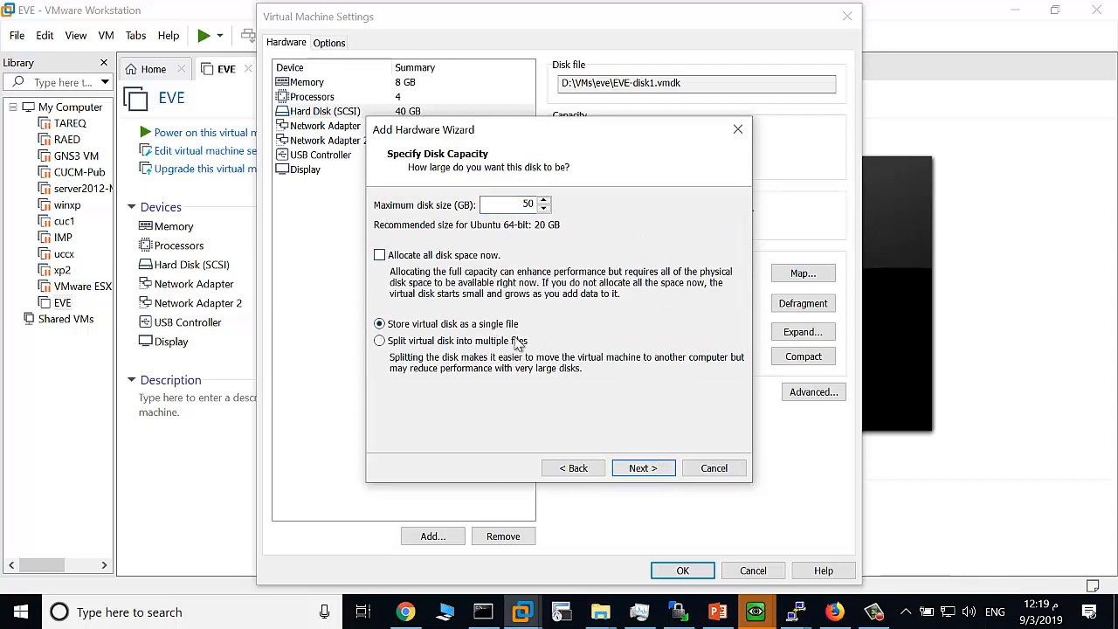
{"action": "left_click", "coordinate": [643, 468]}
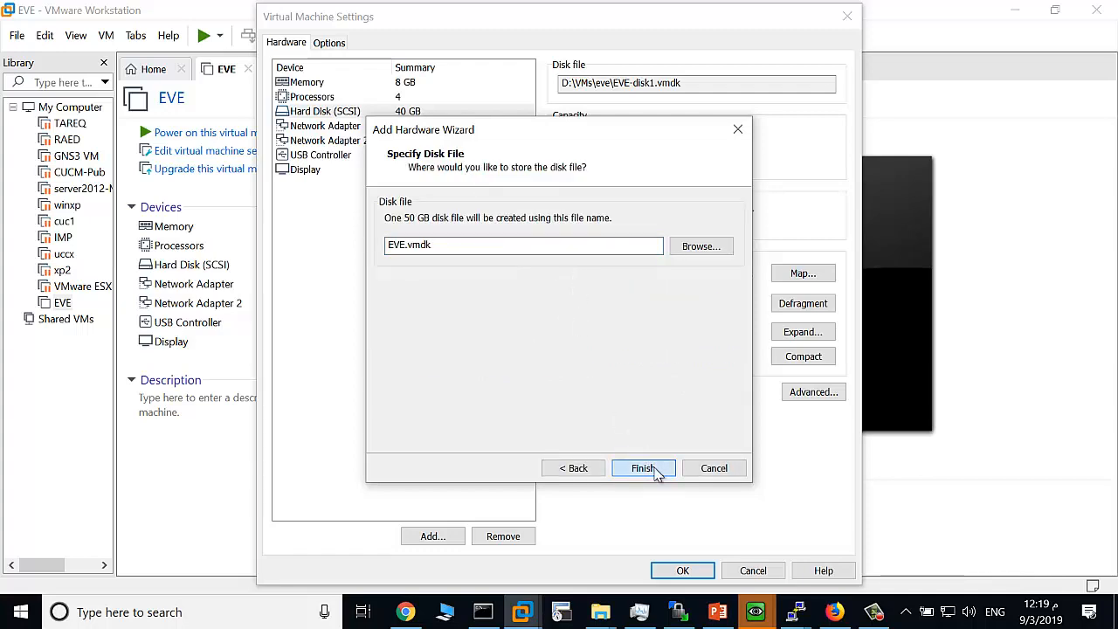
{"action": "left_click", "coordinate": [643, 468]}
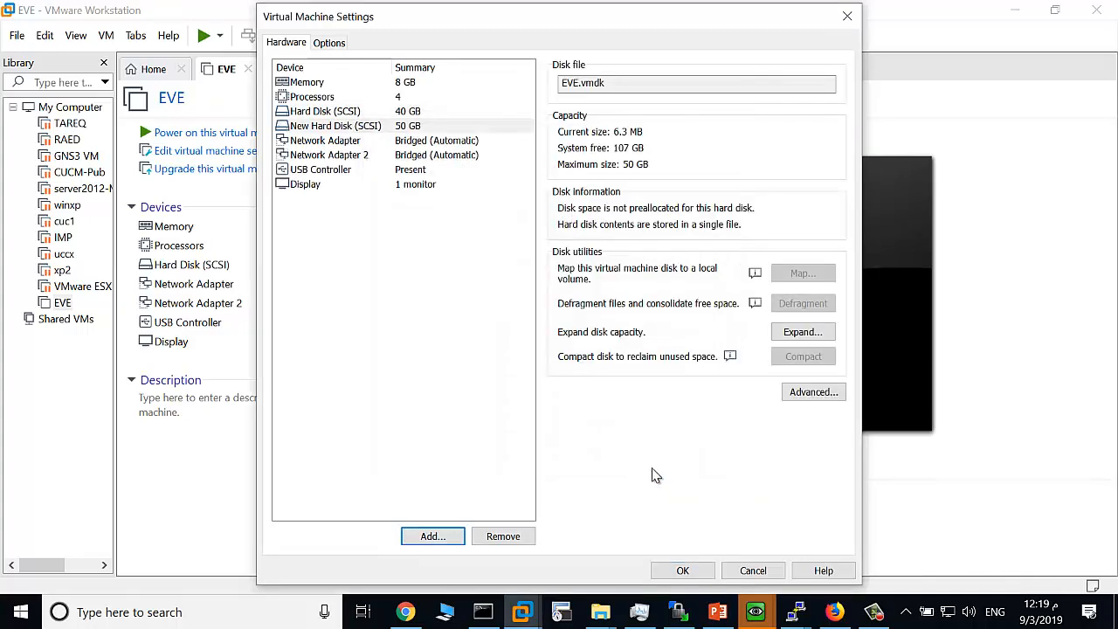
- Save the hardware changes and power on the EVE virtual machine
{"action": "left_click", "coordinate": [681, 570]}
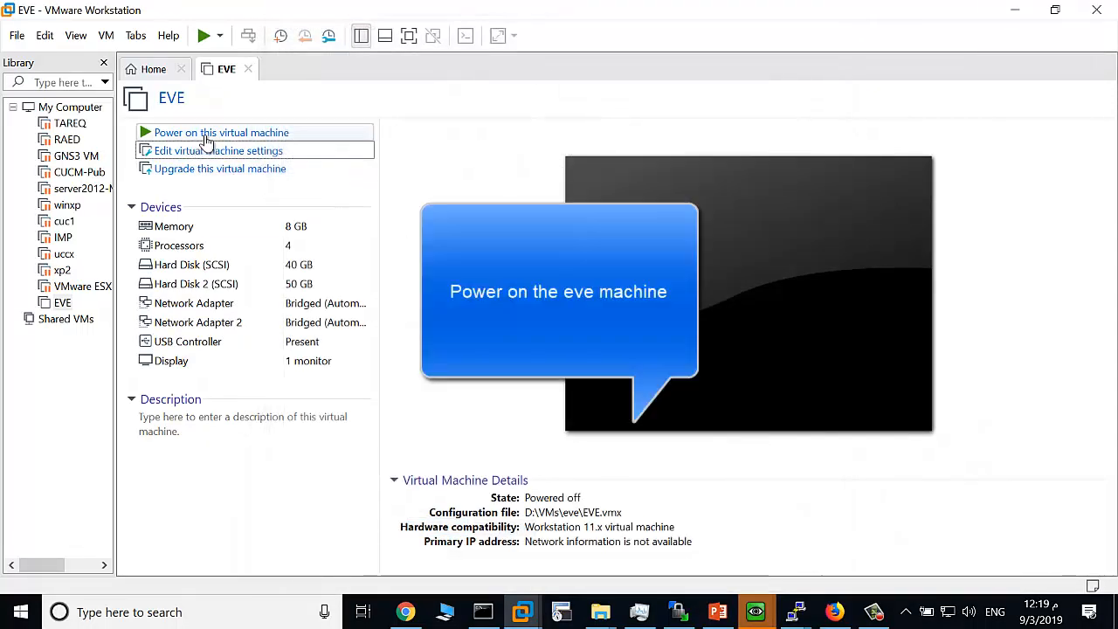
{"action": "left_click", "coordinate": [220, 132]}
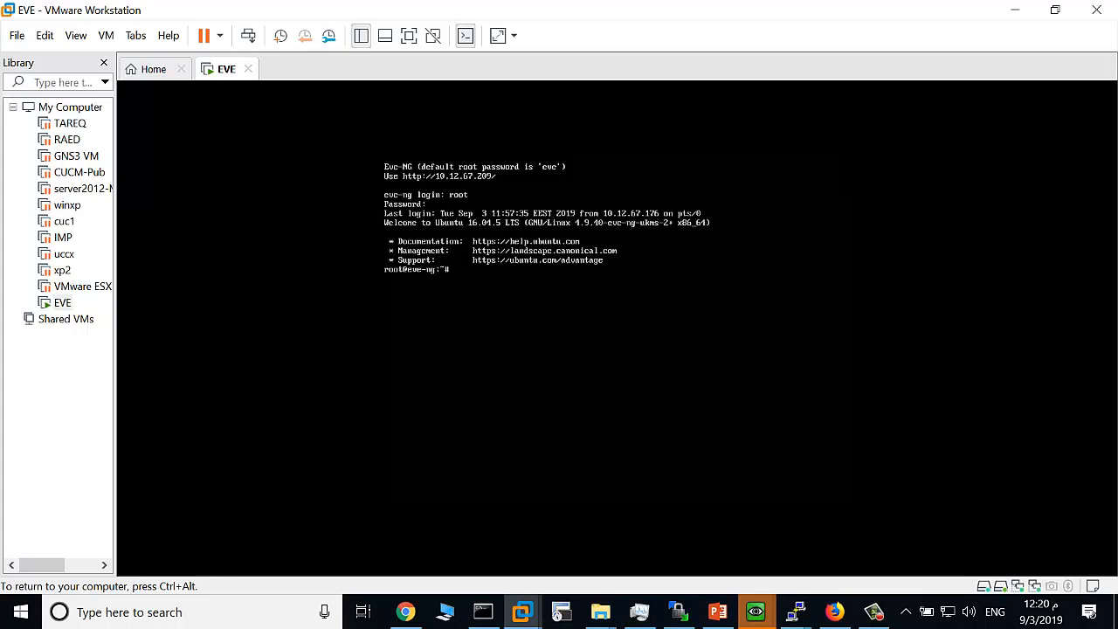
- Run df -h in the EVE console to check the root volume's free space
{"action": "type", "text": "df -h"}
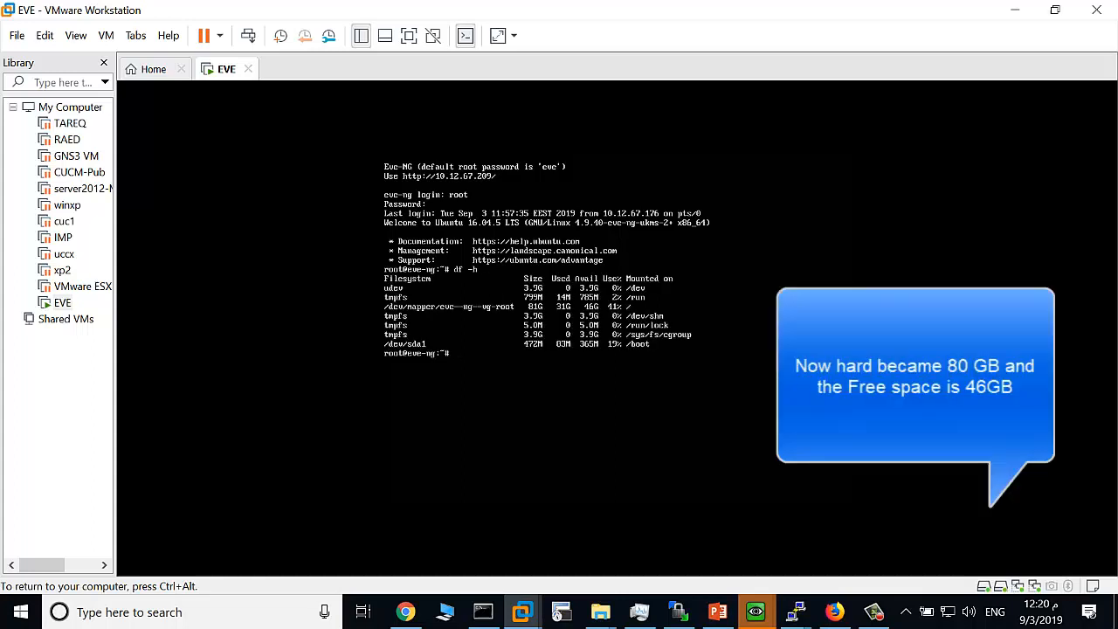
{"action": "left_click", "coordinate": [633, 307]}
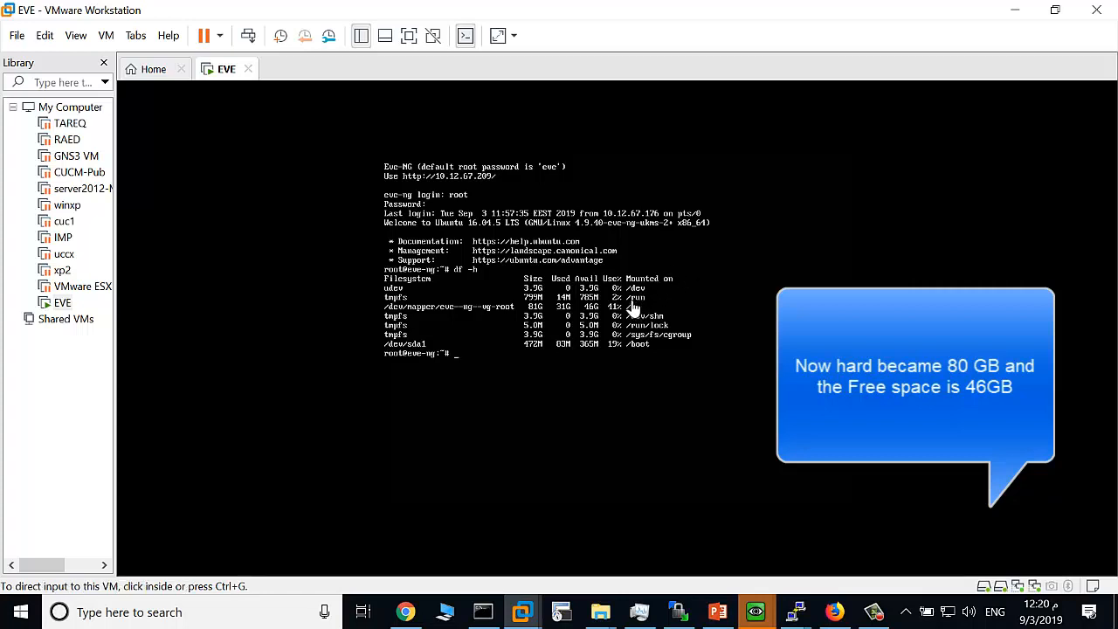